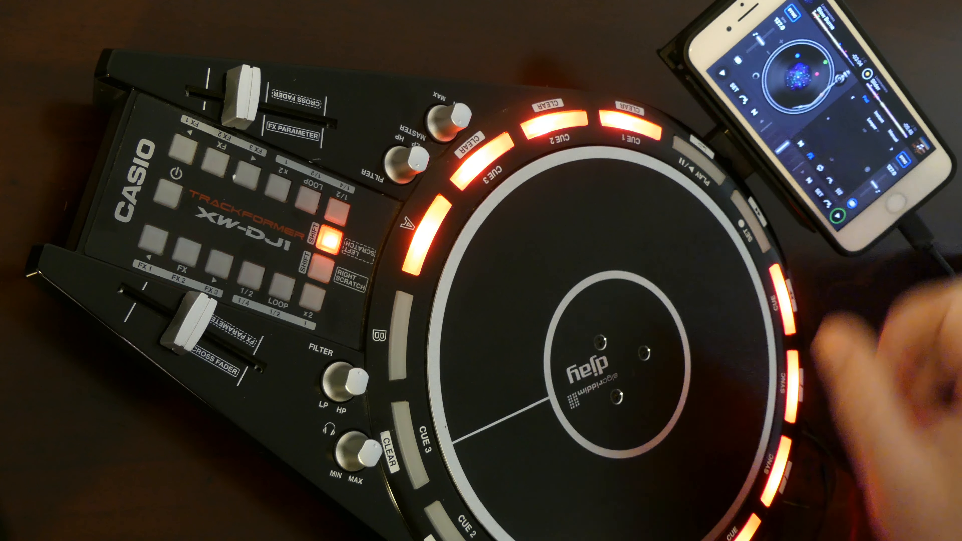
pyautogui.click(184, 235)
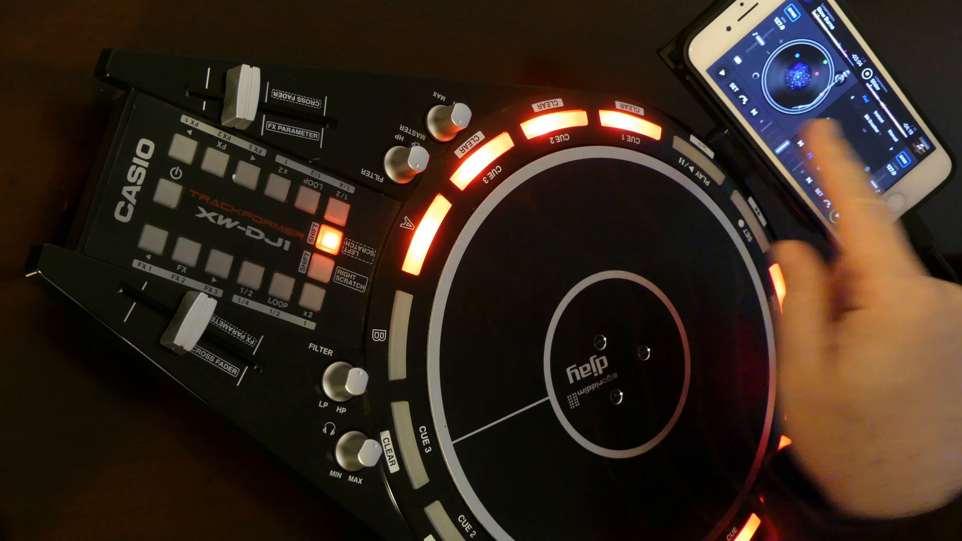
pyautogui.click(187, 246)
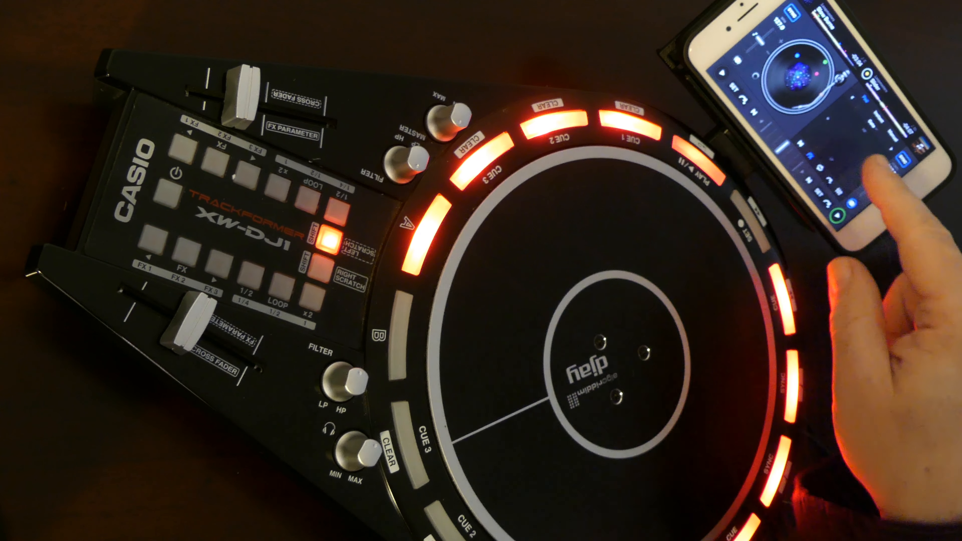
pyautogui.click(183, 246)
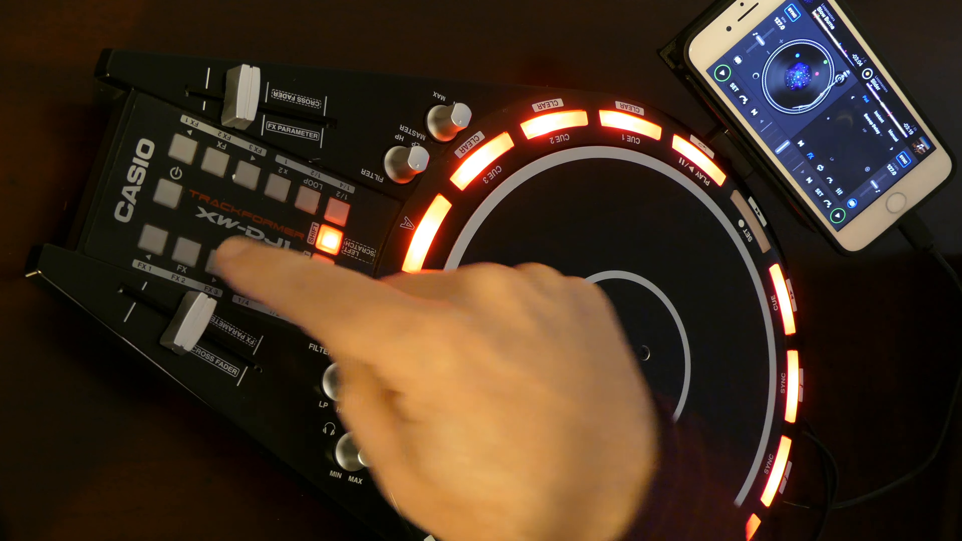
pyautogui.click(186, 246)
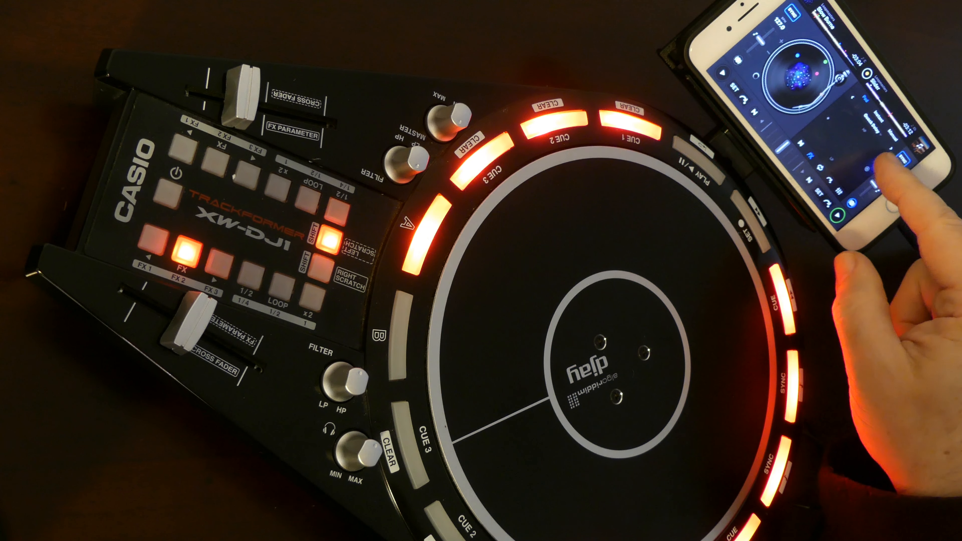